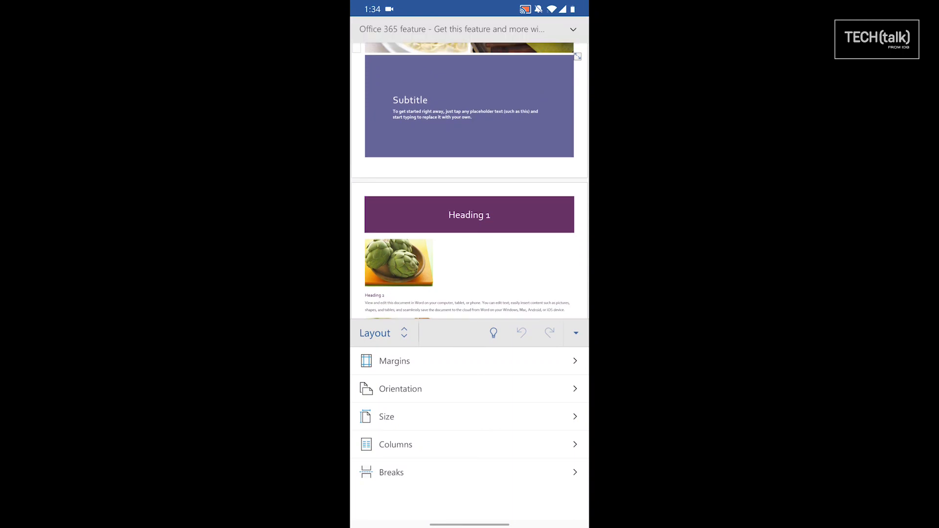
# Open the ribbon tab list showing Home, Insert, Draw, Layout, Review, View and Table
pyautogui.click(404, 333)
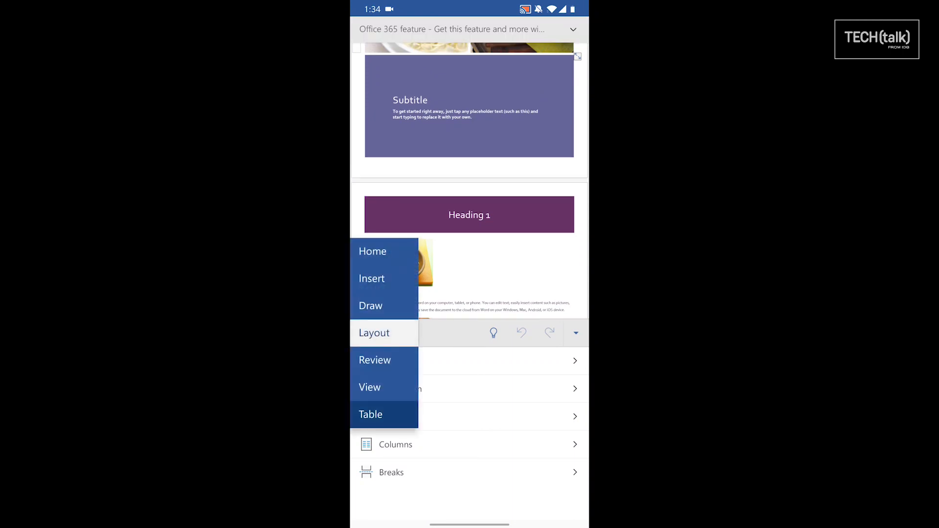
pyautogui.click(375, 360)
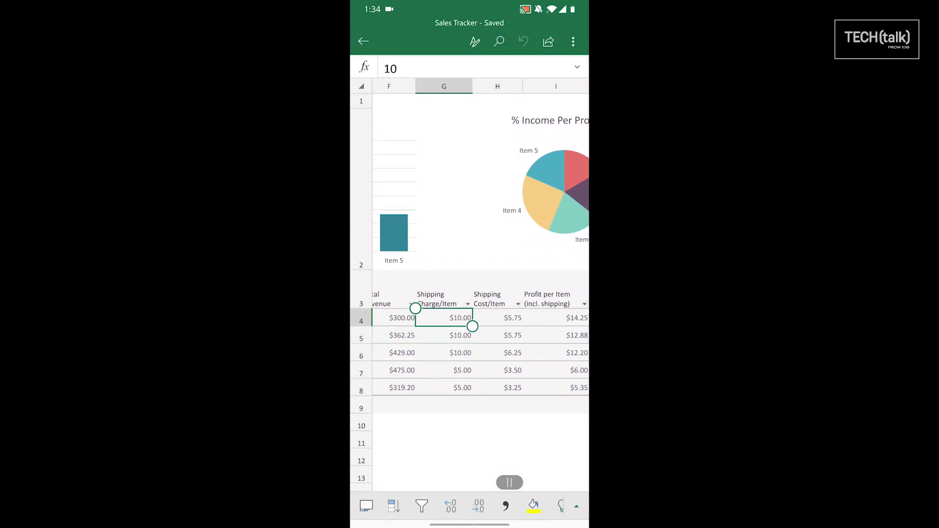
pyautogui.scroll(3)
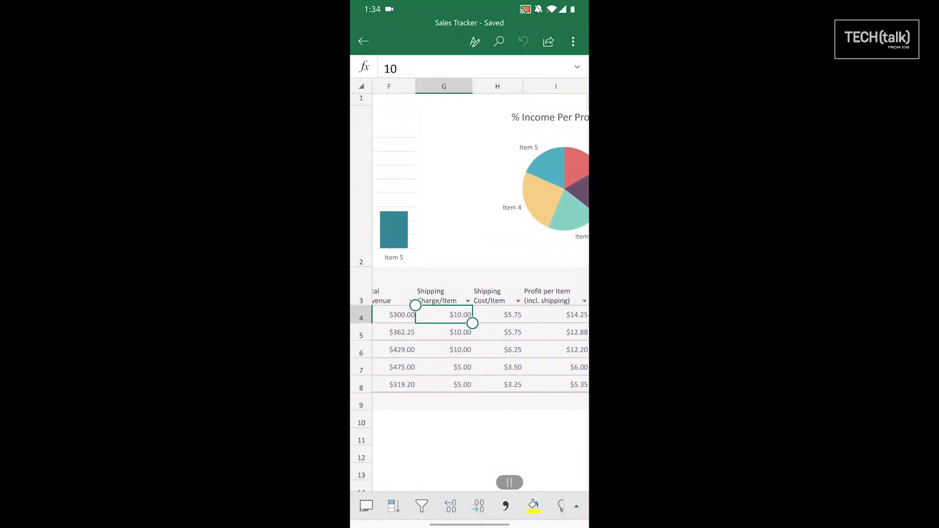
pyautogui.scroll(3)
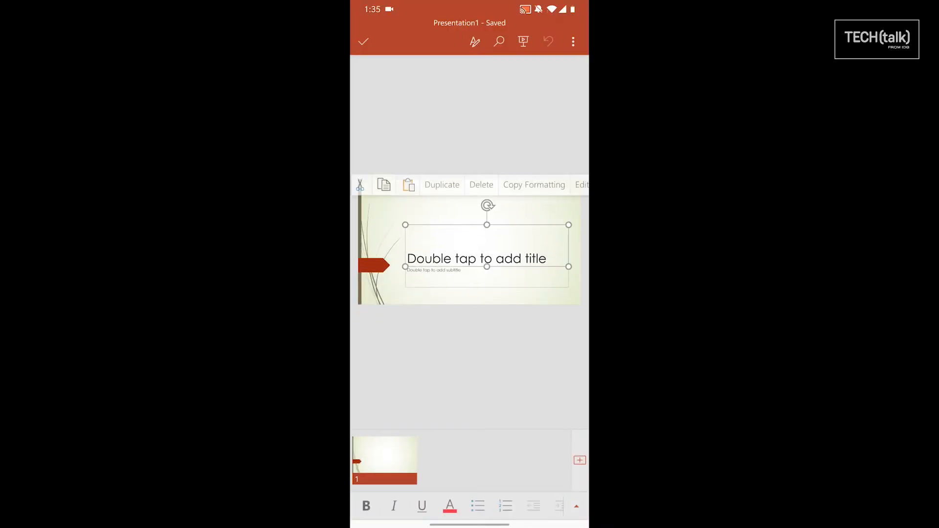
# Type 'Sales Present' into the first slide's title placeholder
pyautogui.doubleClick(476, 258)
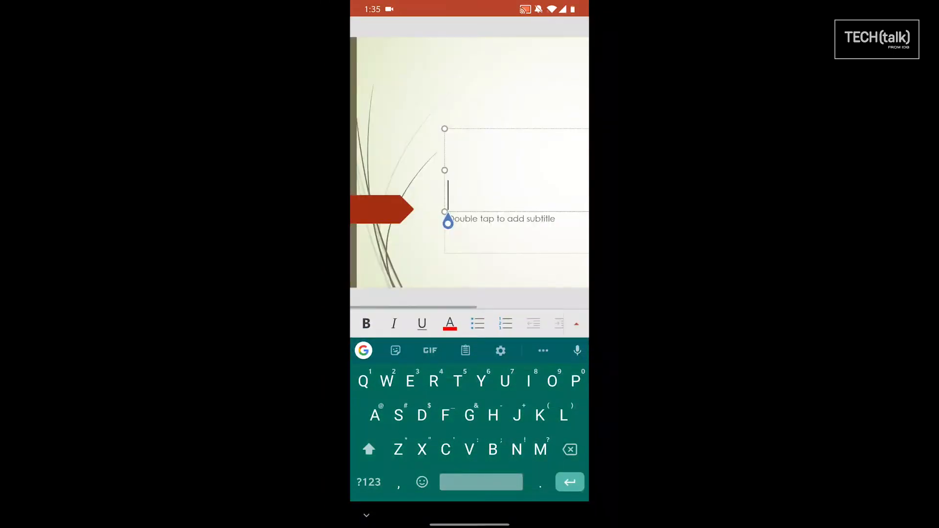
pyautogui.write('S')
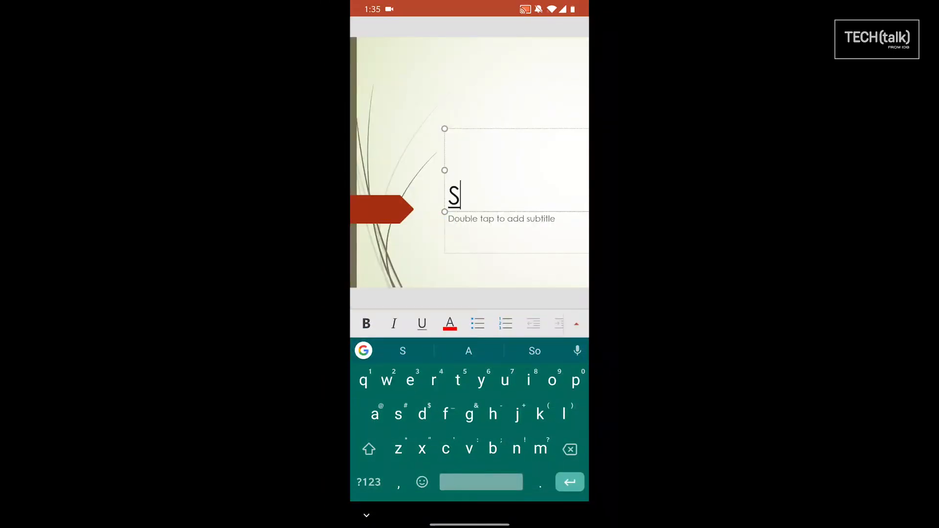
pyautogui.write('ales')
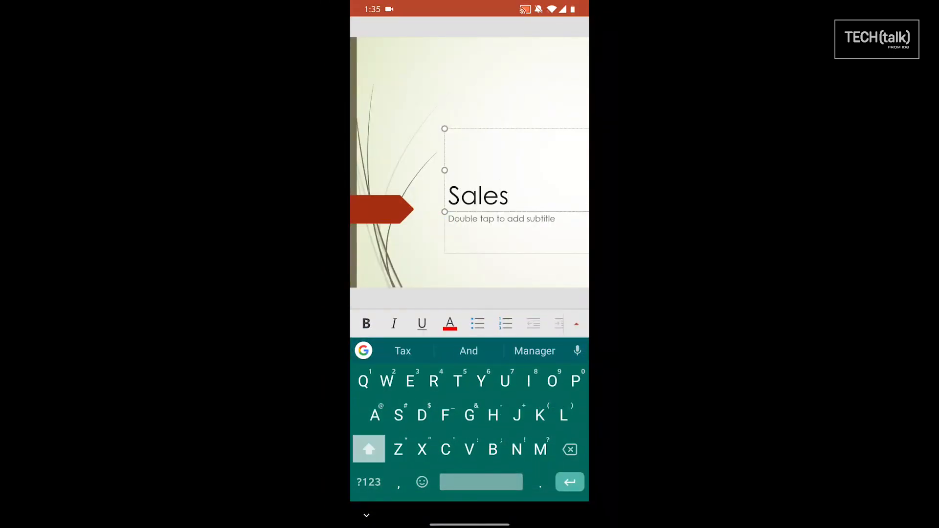
pyautogui.write('Present')
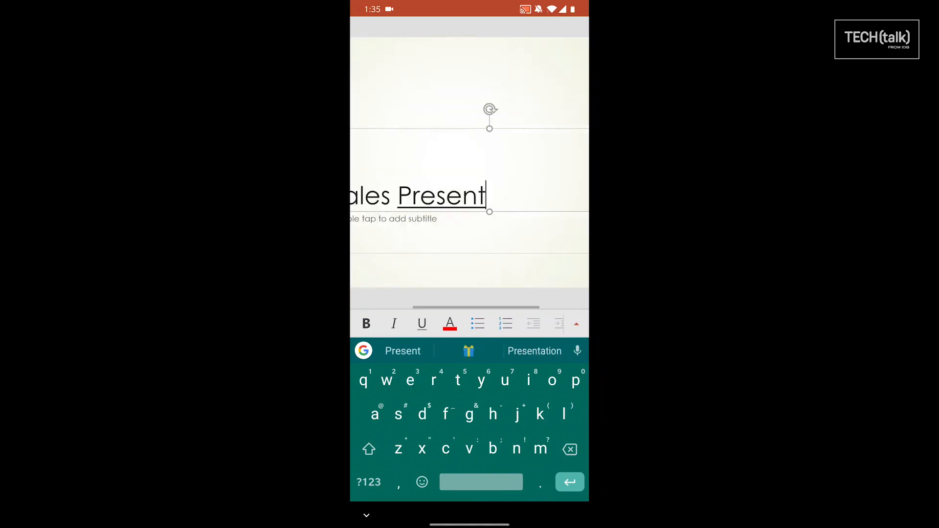
pyautogui.click(534, 351)
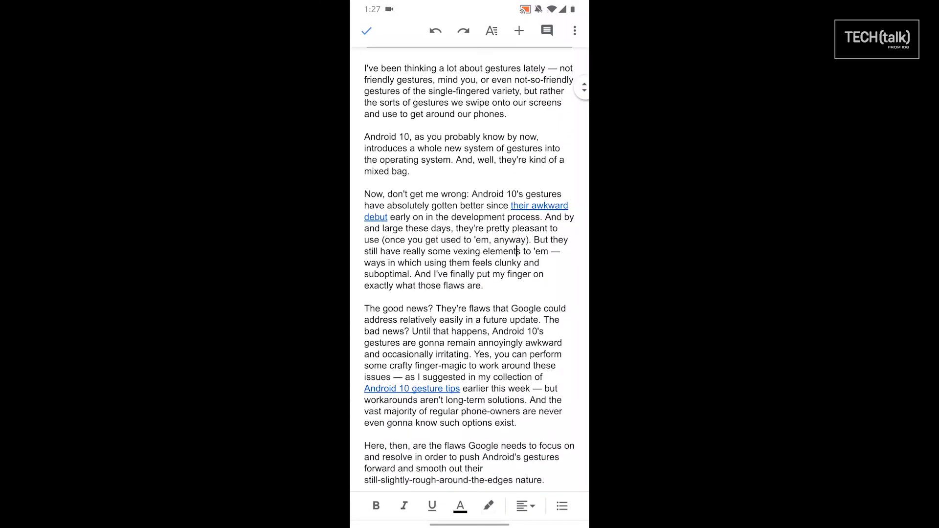
# Show the Word count summary (1,439 words, 8,520 characters) from the three-dot menu, then close it
pyautogui.click(573, 31)
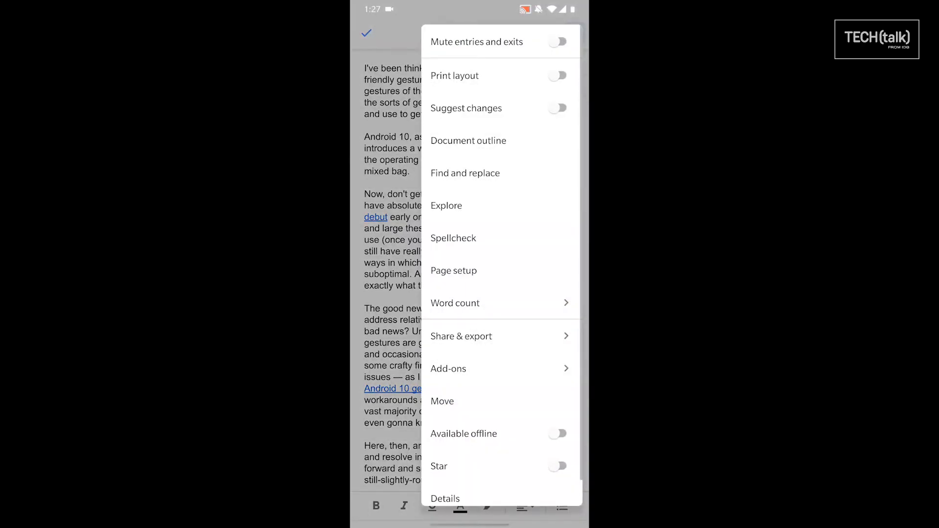
pyautogui.click(454, 302)
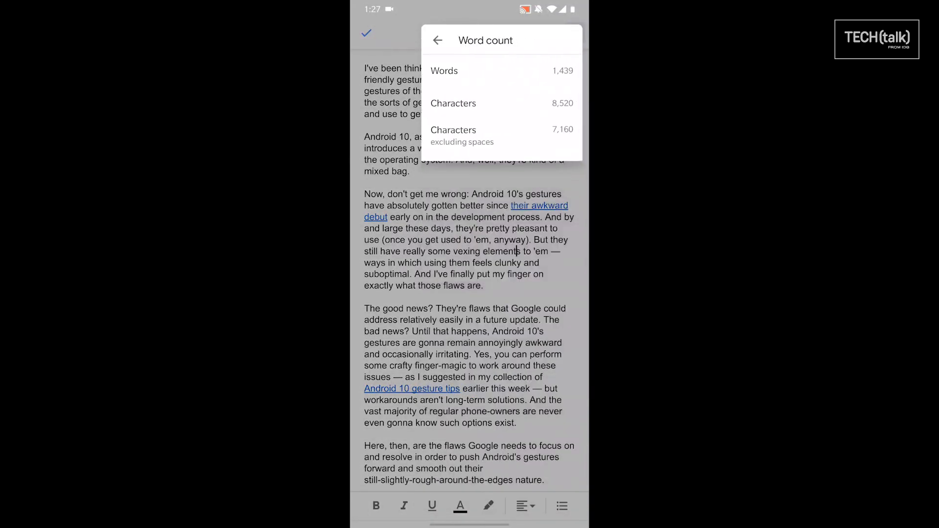
pyautogui.click(438, 40)
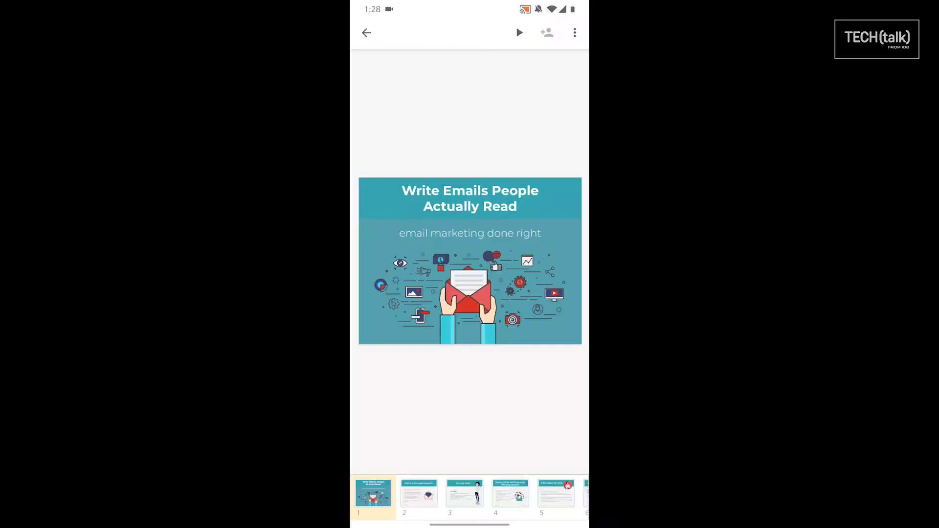
pyautogui.click(573, 32)
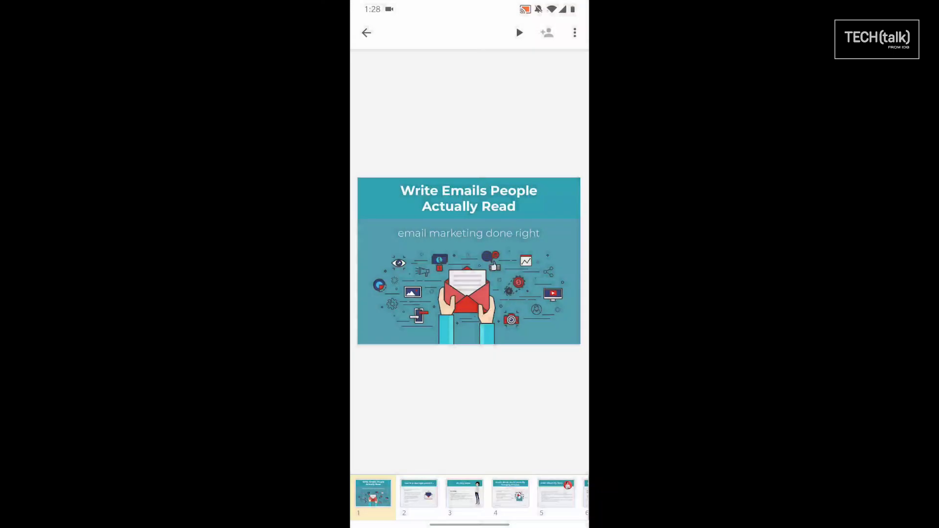
pyautogui.click(465, 492)
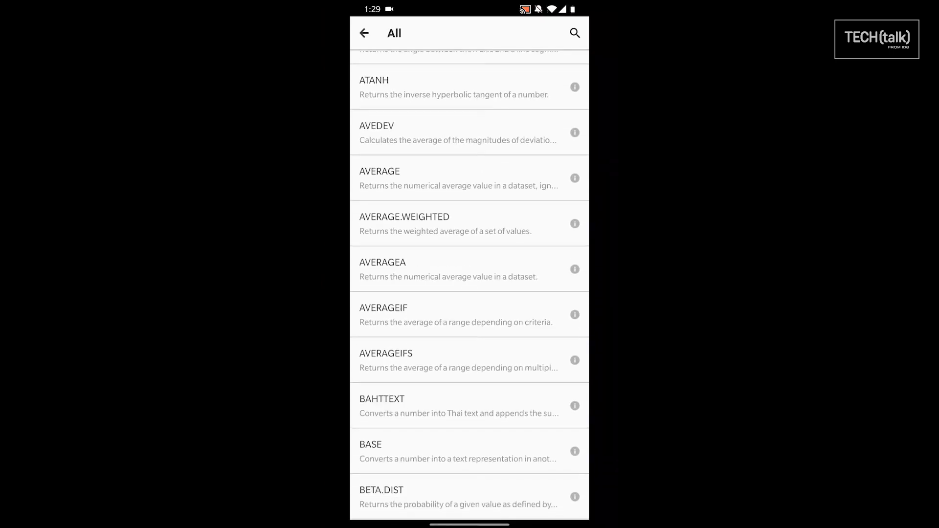
# Scroll through the All functions list past ATANH, AVEDEV and AVERAGE
pyautogui.scroll(-3)
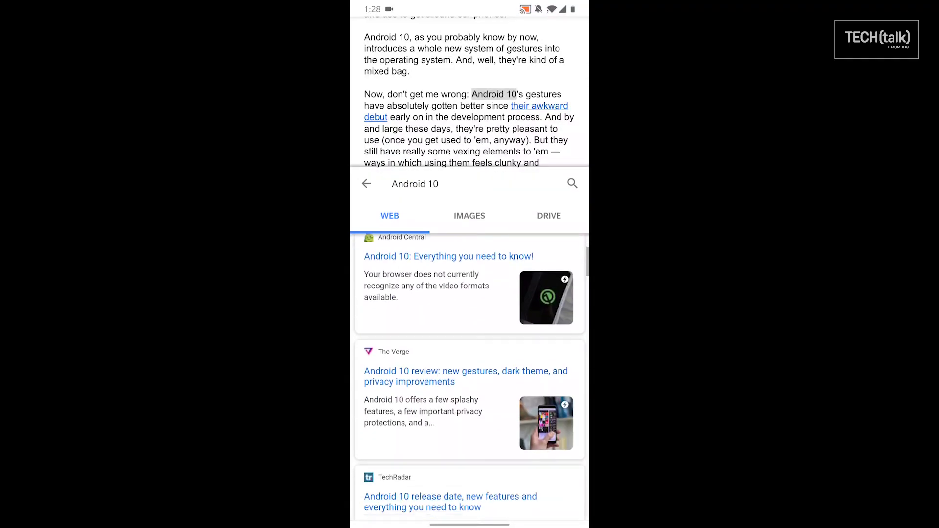
# Browse the Explore web results for 'Android 10', then scroll its IMAGES results
pyautogui.scroll(3)
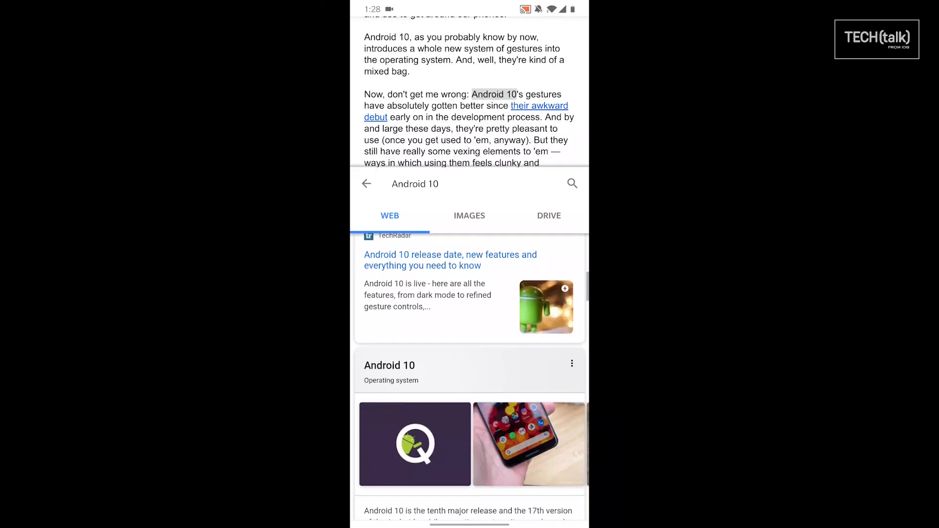
pyautogui.scroll(-3)
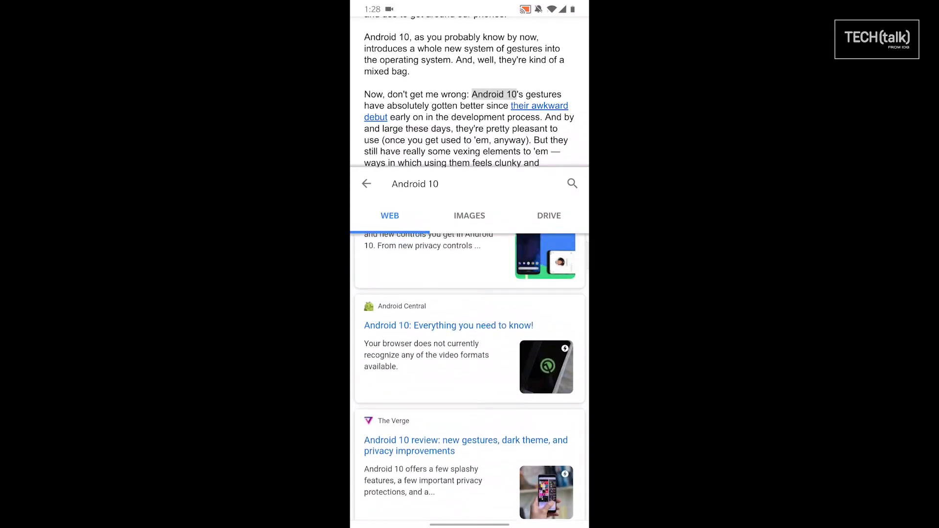
pyautogui.click(469, 216)
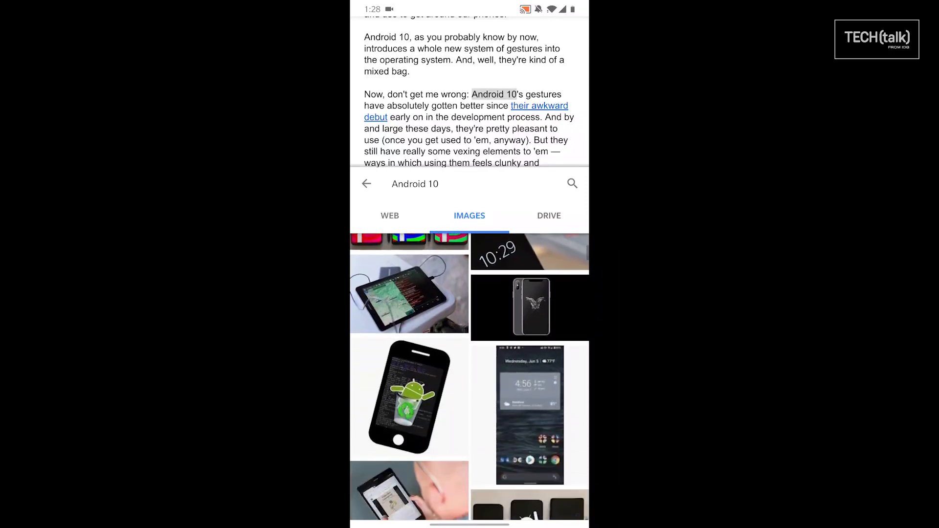
pyautogui.scroll(-3)
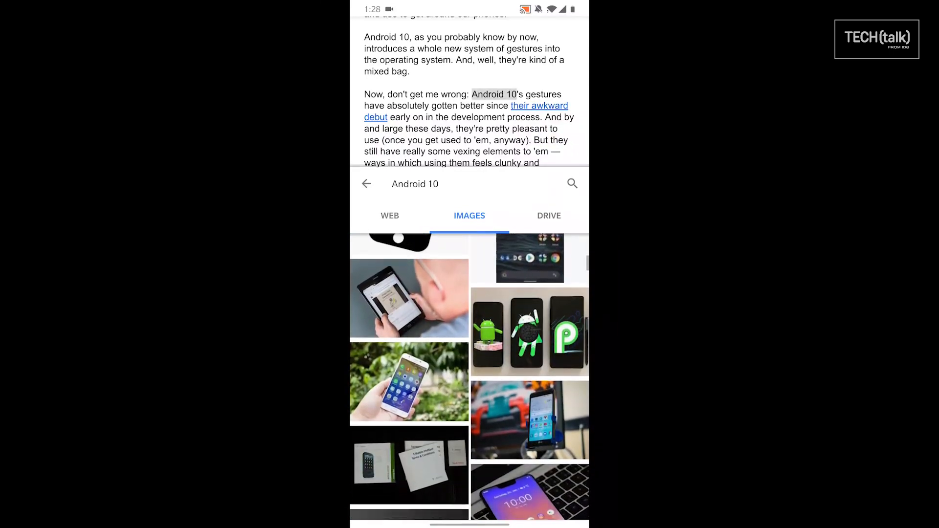
pyautogui.scroll(3)
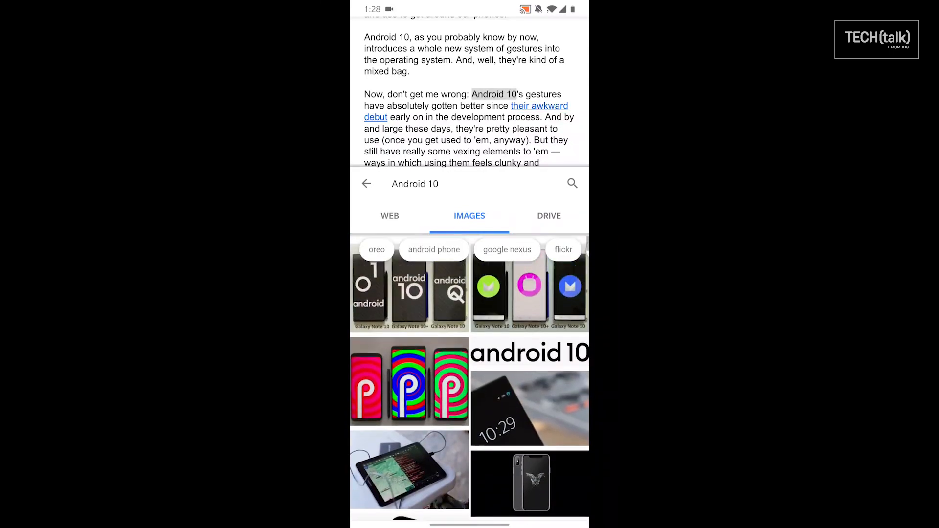
pyautogui.scroll(-3)
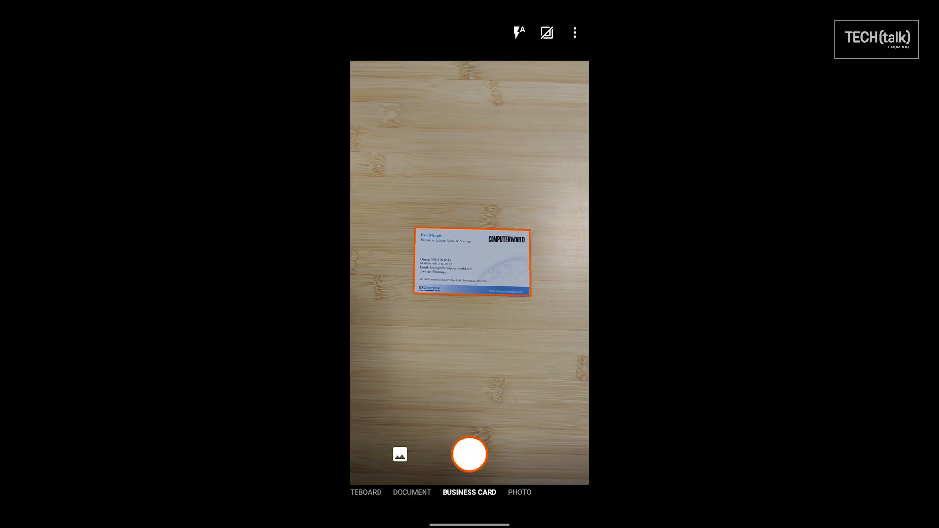
# Scan the business card on the desk in Business Card mode
pyautogui.click(469, 454)
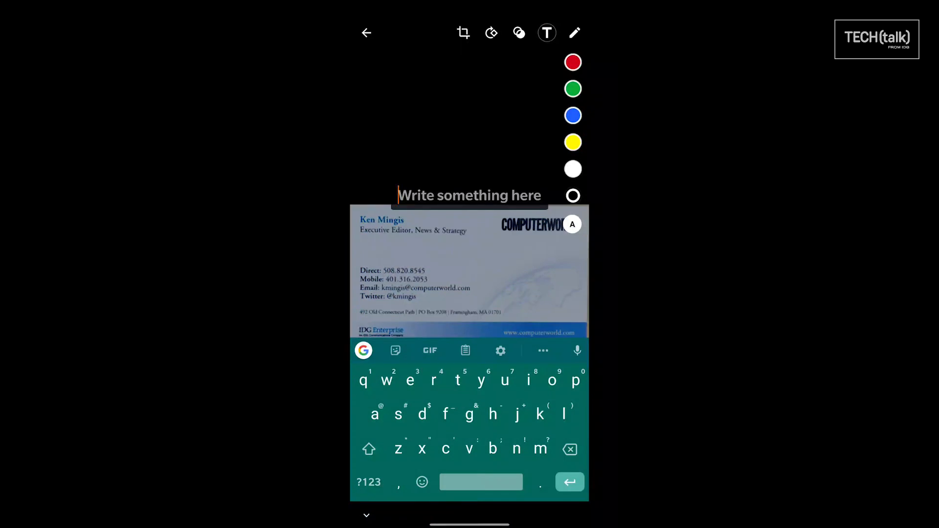
# Type the caption 'Very Important Person' above the scanned business card
pyautogui.write('Very')
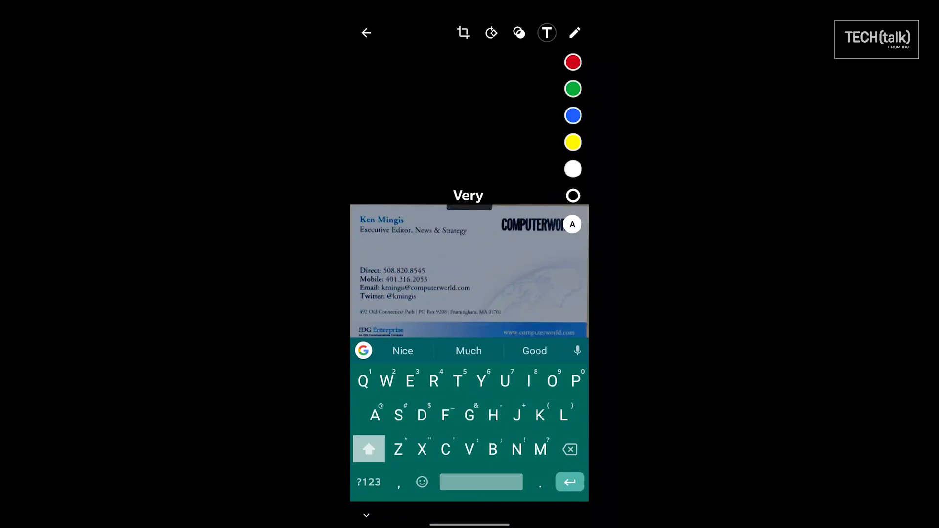
pyautogui.write('Important')
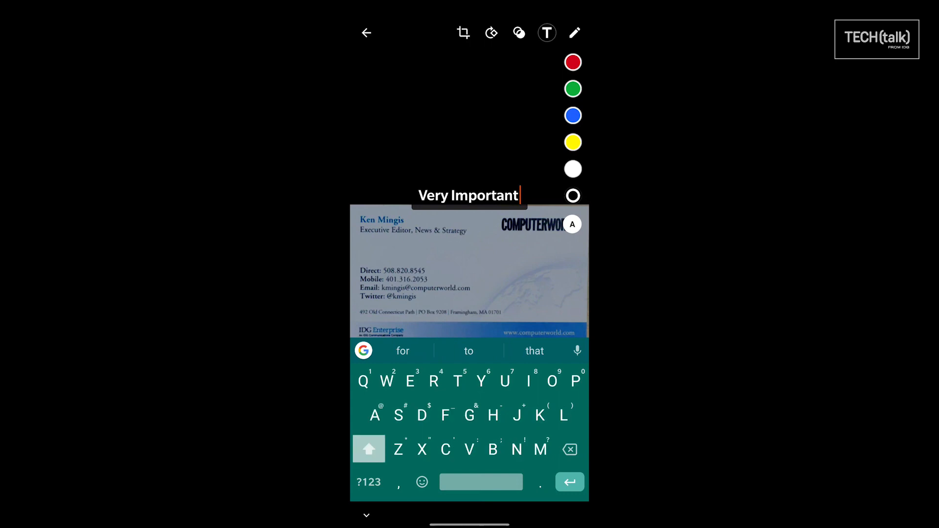
pyautogui.write('Person')
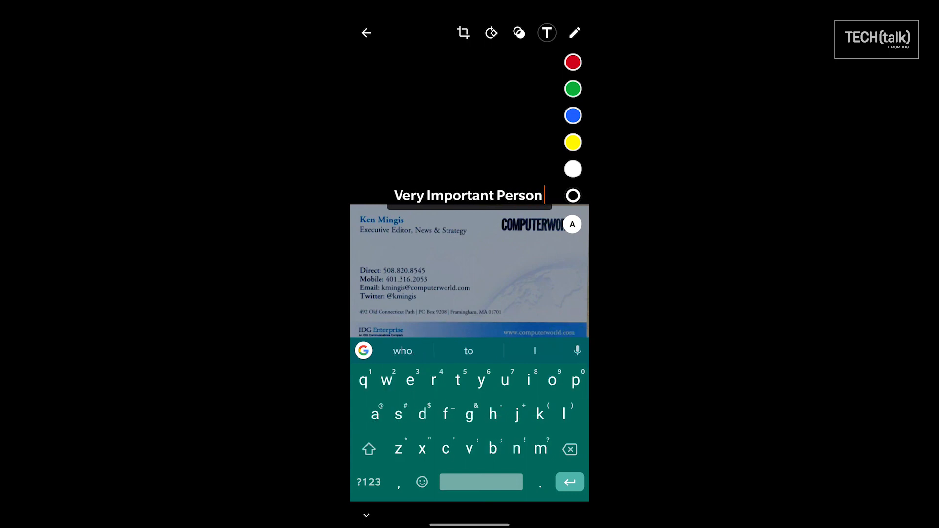